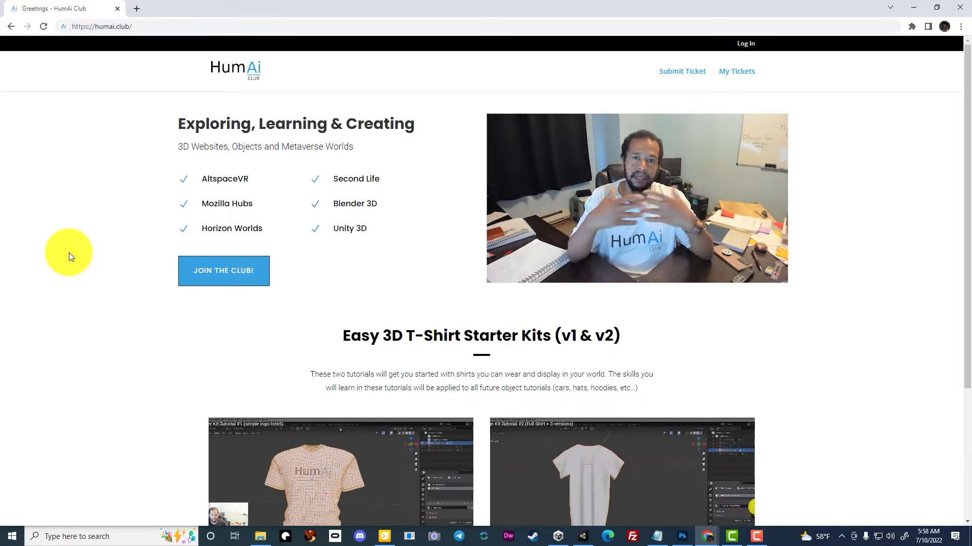
mouse_move(900, 292)
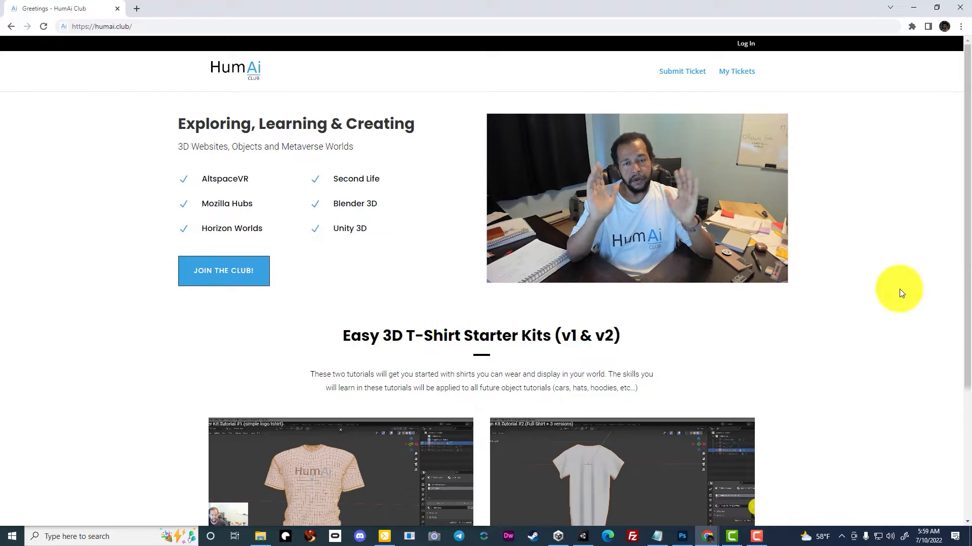
mouse_move(955, 59)
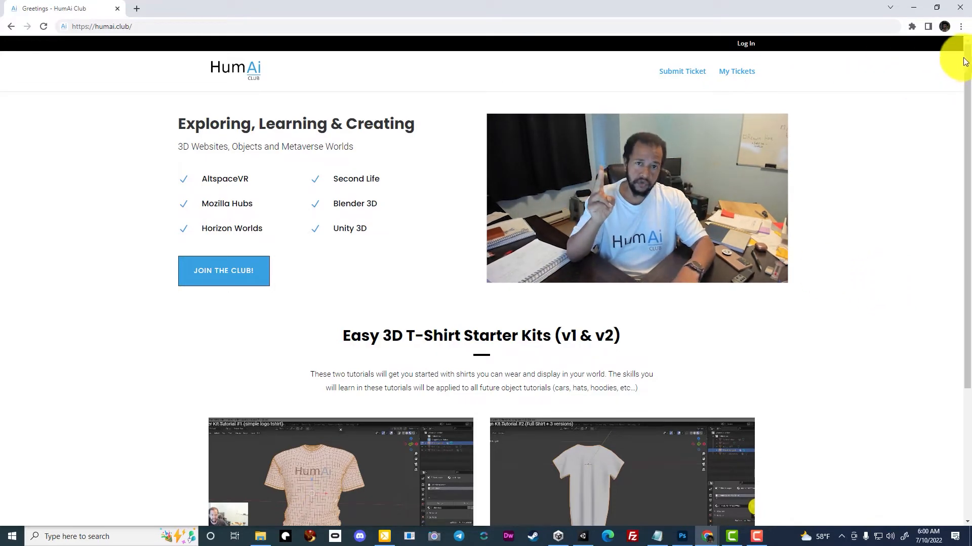
Scroll the HumAi Club homepage and go to the Submit Ticket page from the header.
scroll(down, 3)
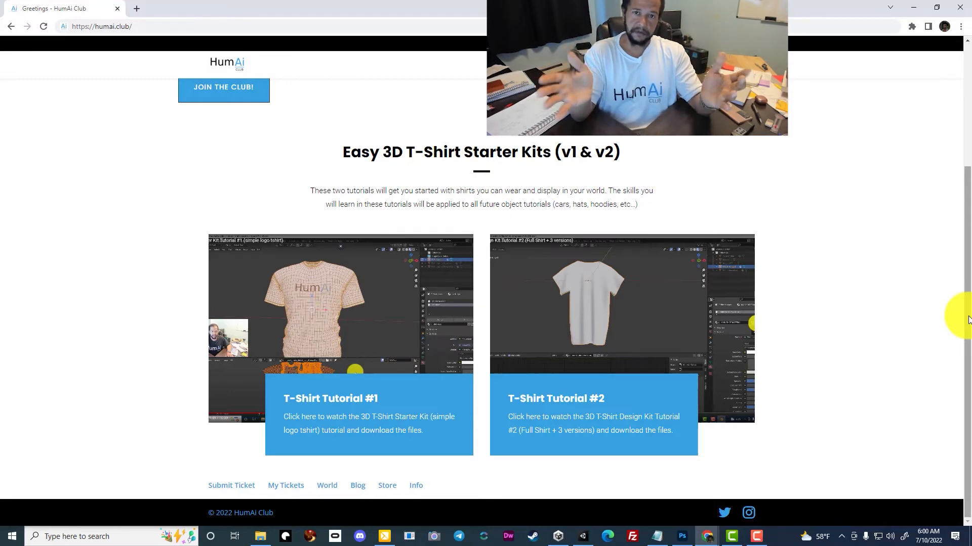
scroll(up, 3)
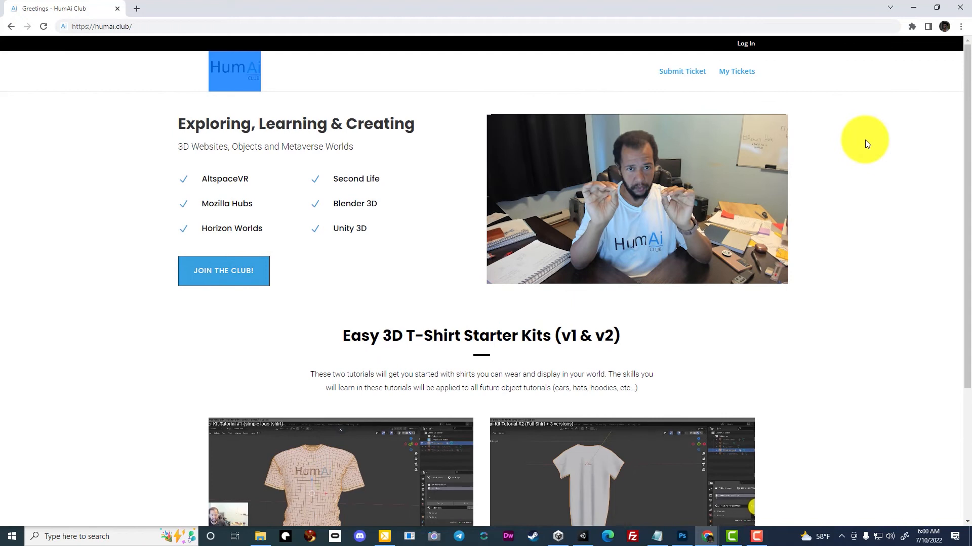
mouse_move(682, 71)
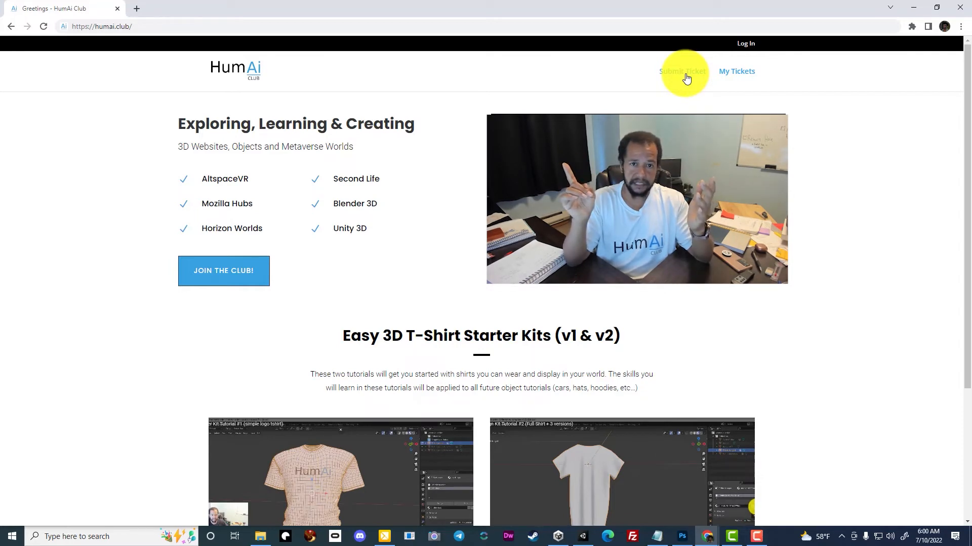
click(683, 71)
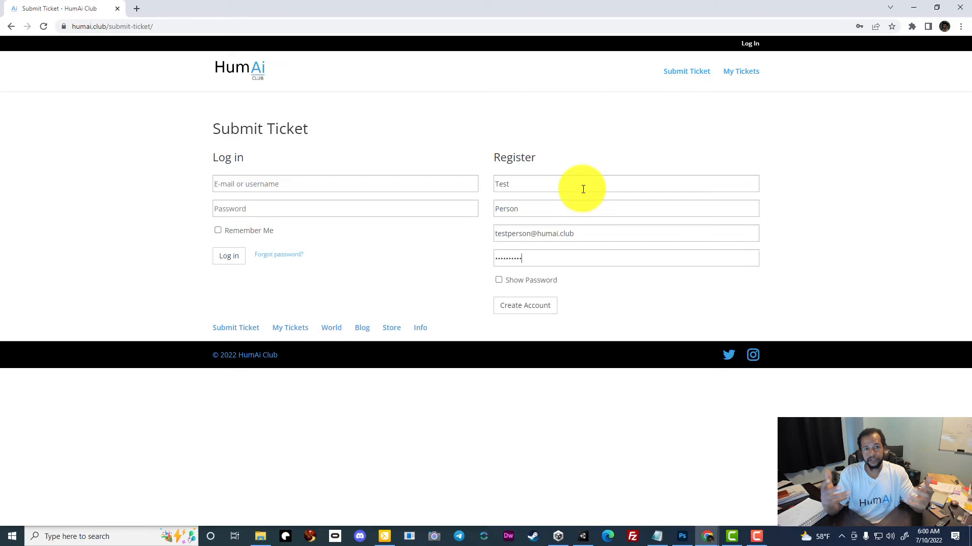
Create the account and enter subject 'I need help with the simplebake part' with a description.
click(525, 305)
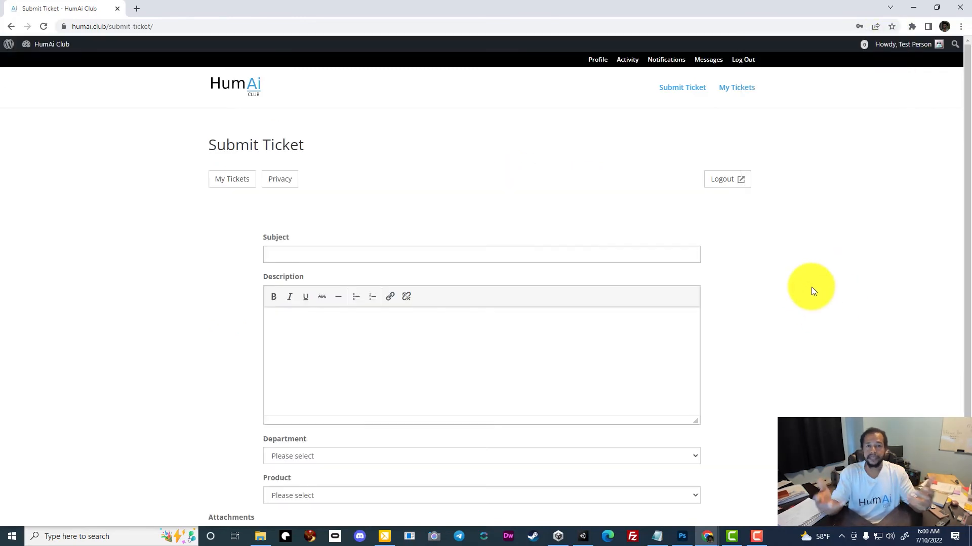
text(I need help with the simplebake part)
text(My simpleb)
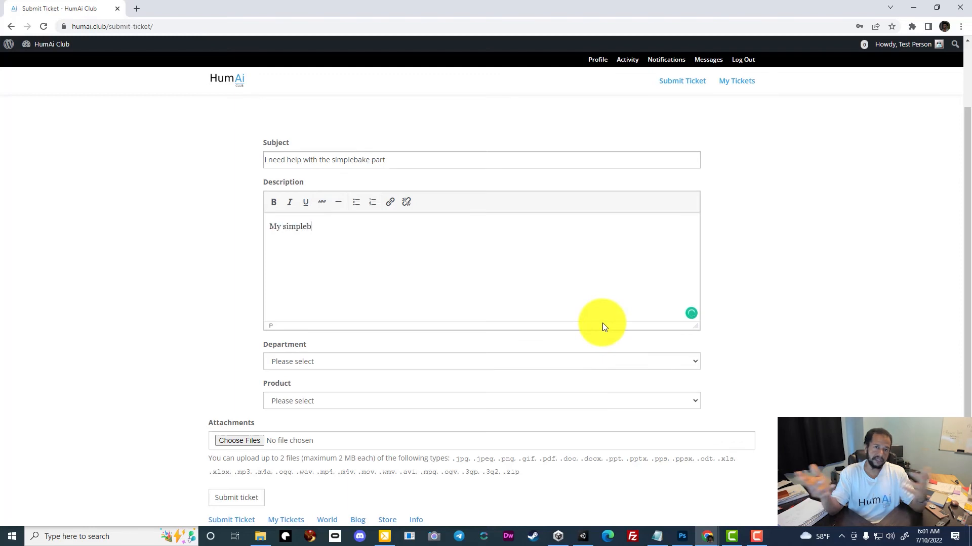
text(ake settings are not similar to your s)
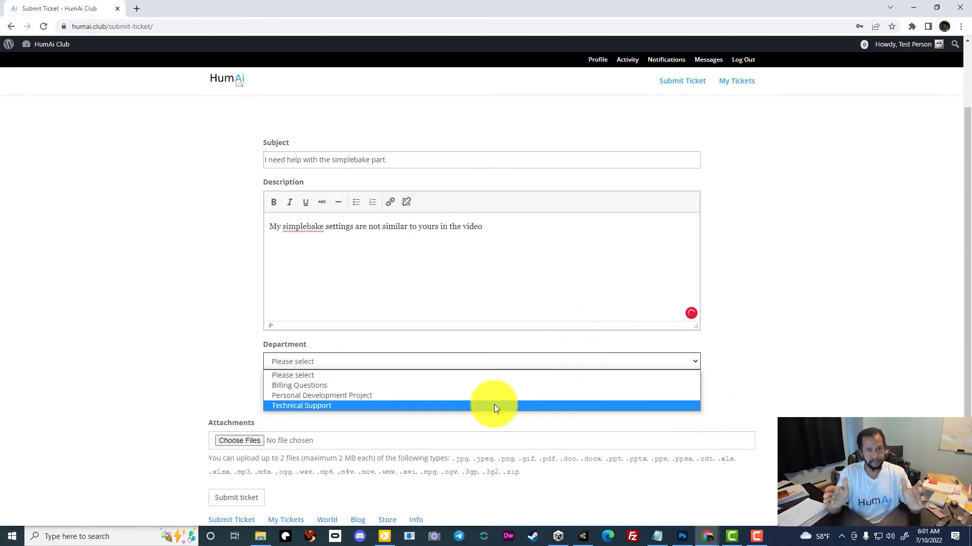
Set the department to Technical Support, attach the screenshot, and submit the ticket.
click(301, 405)
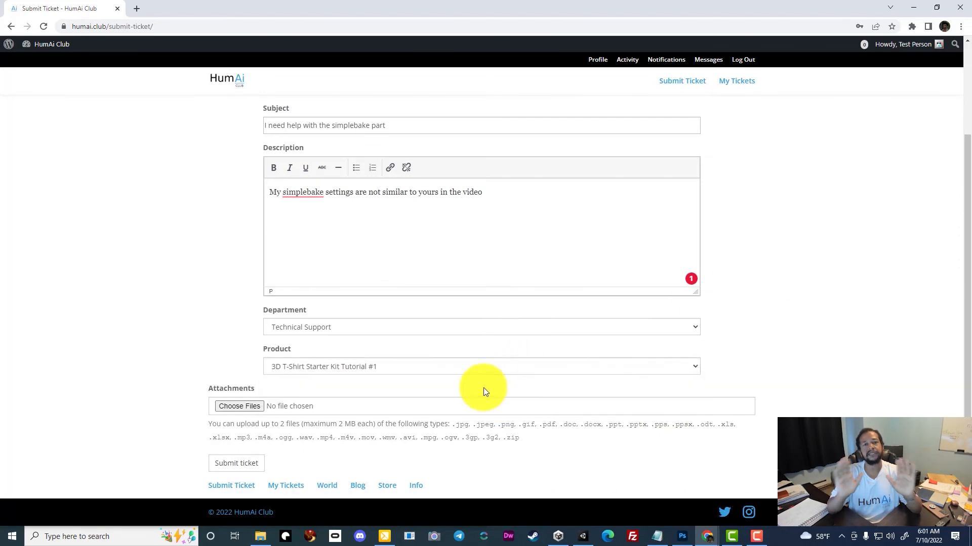
mouse_move(251, 431)
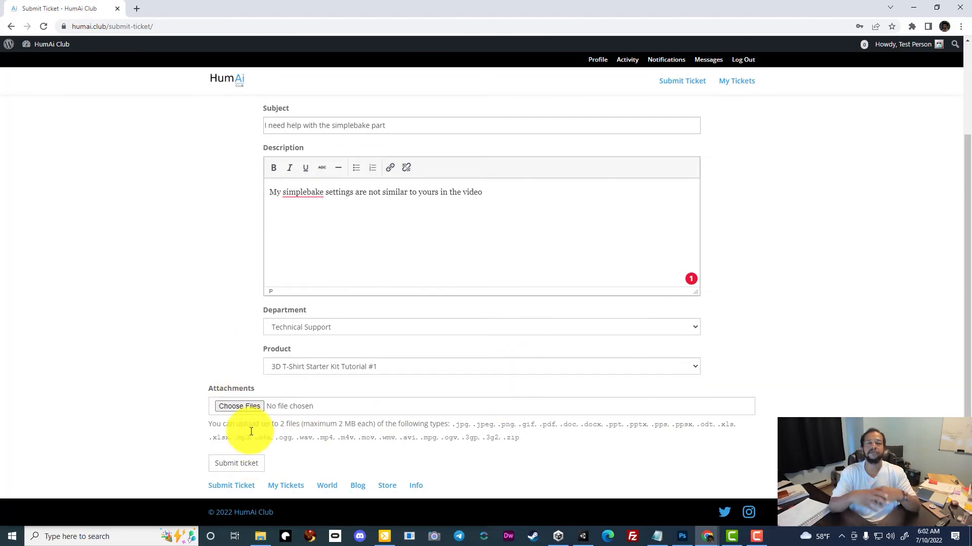
click(235, 463)
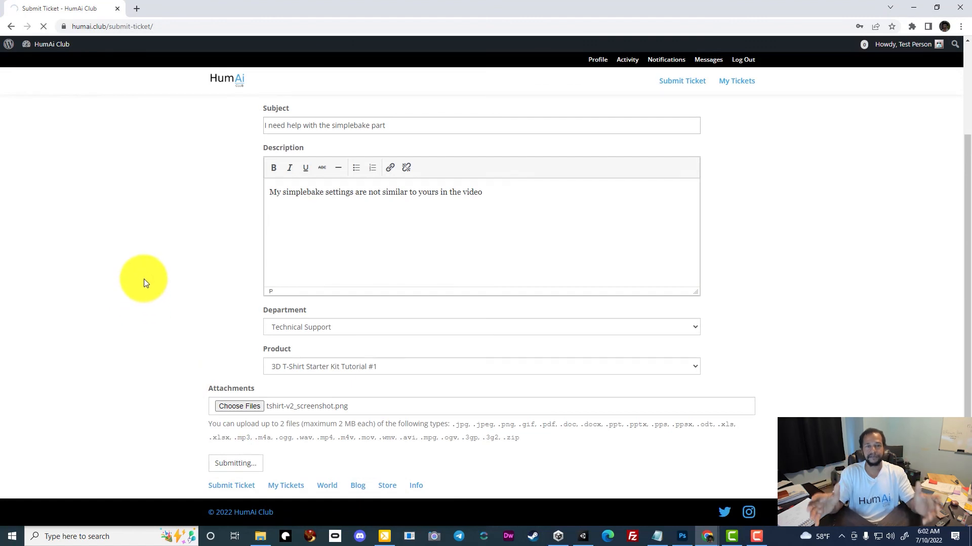
click(235, 463)
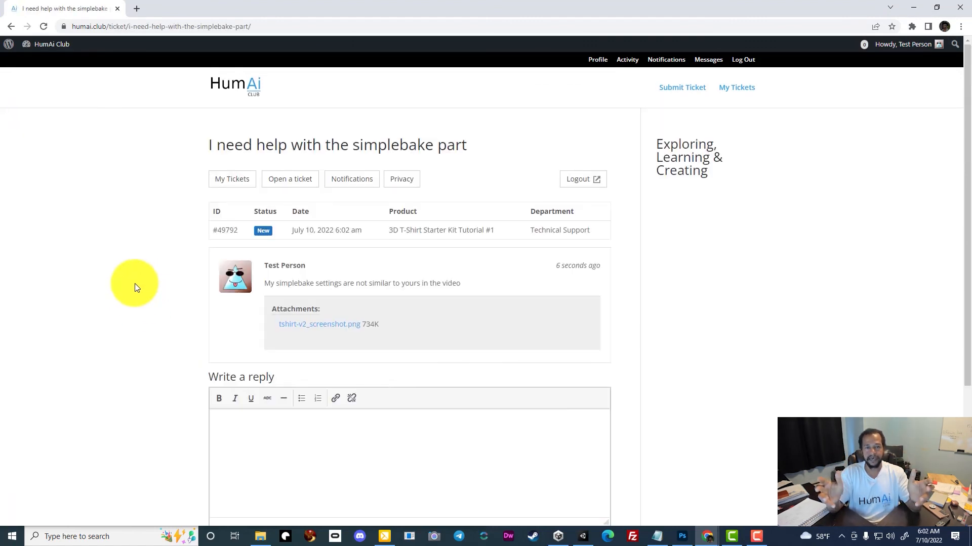